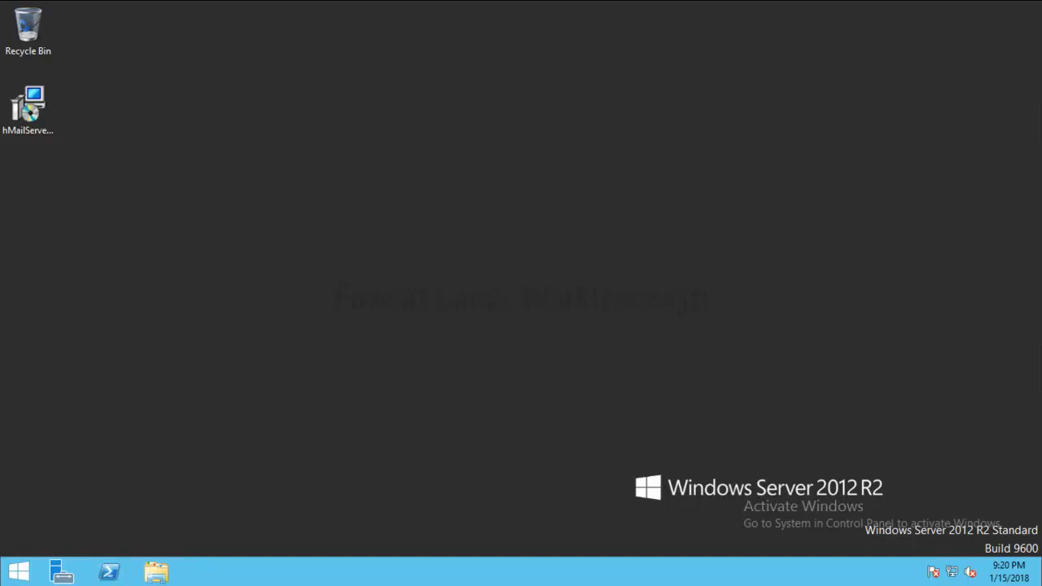
mouse_move(69, 480)
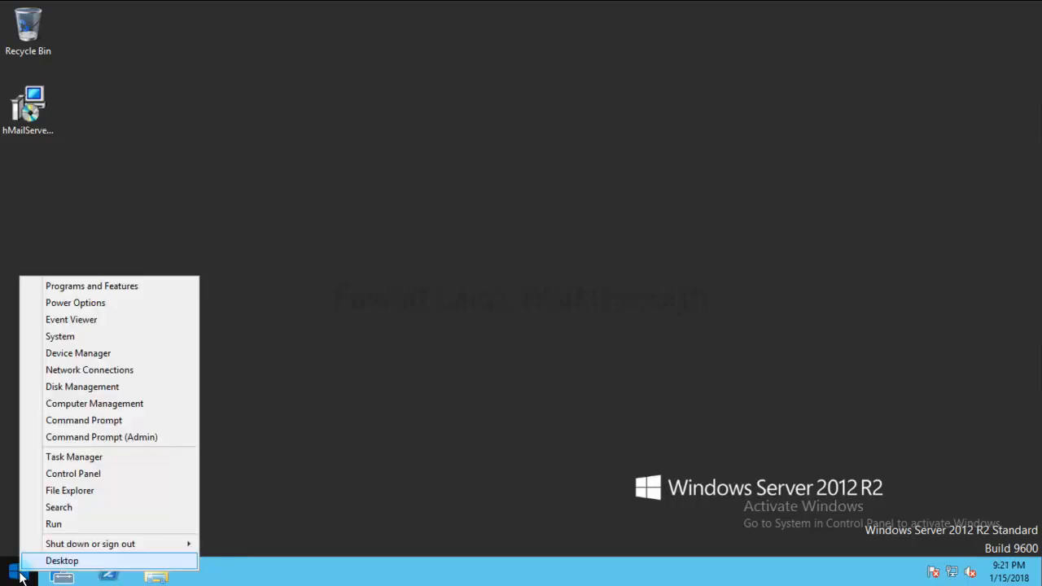
Step: Check the Windows Server 2012 R2 system information and close it
left_click(60, 336)
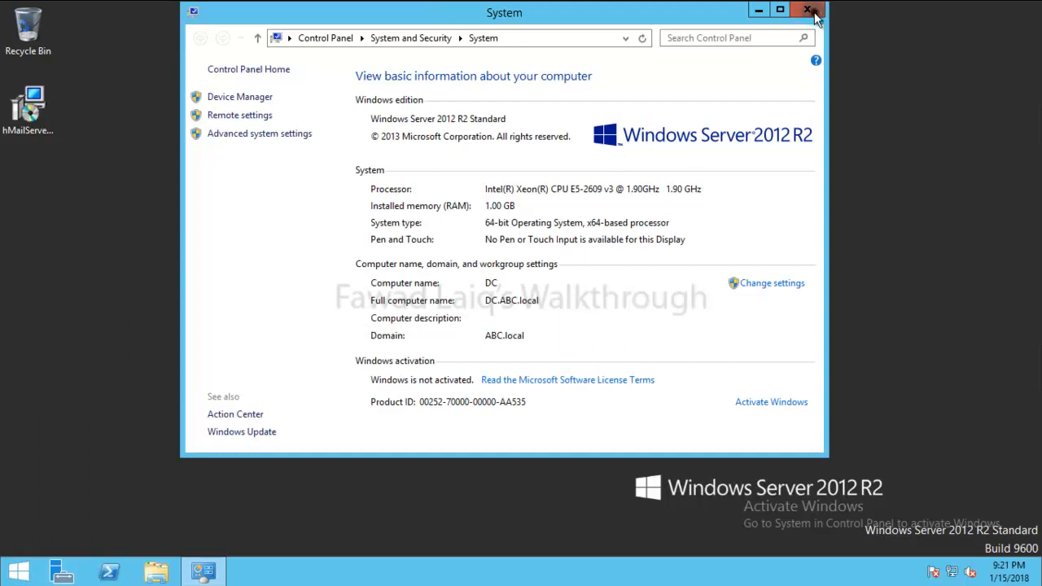
left_click(812, 9)
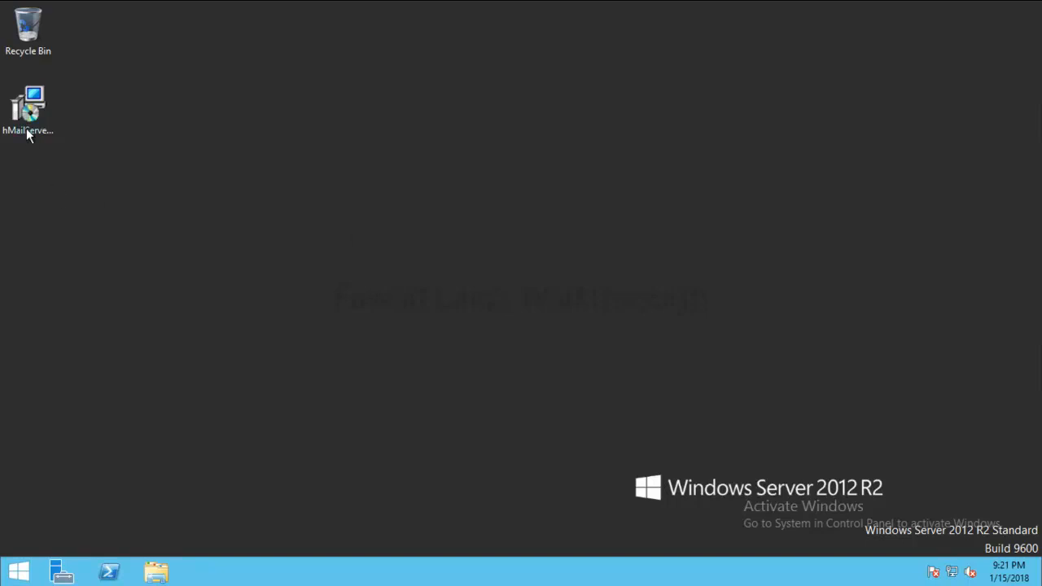
Step: Launch the hMailServer 5.6.5 installer from the desktop
left_click(27, 110)
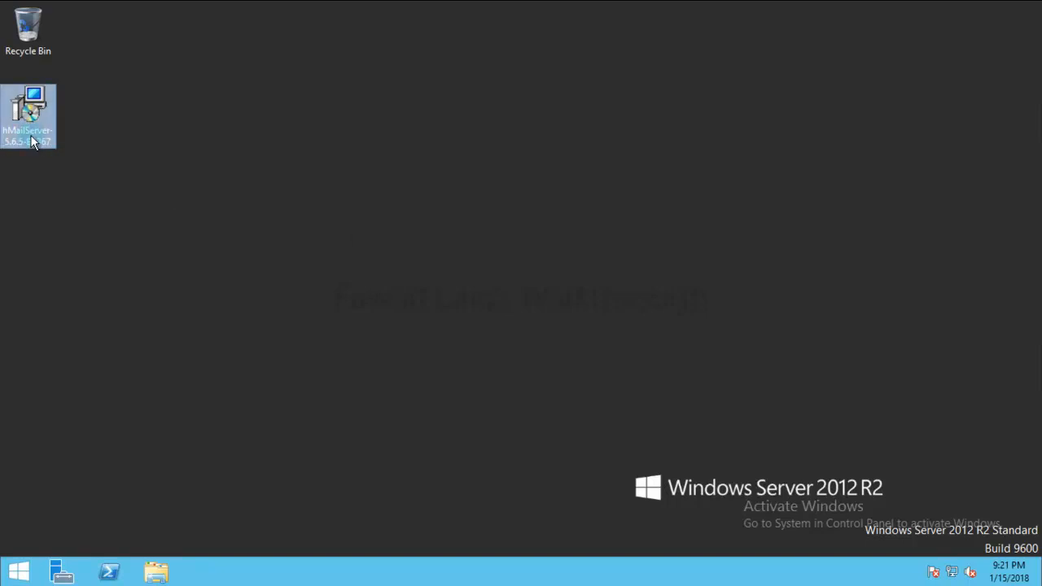
mouse_move(33, 130)
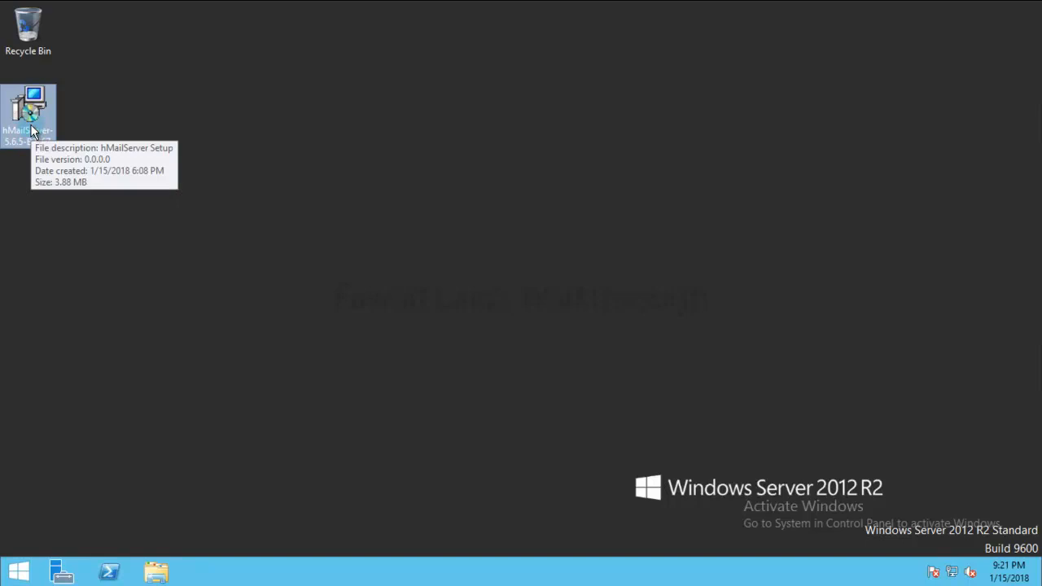
double_click(27, 110)
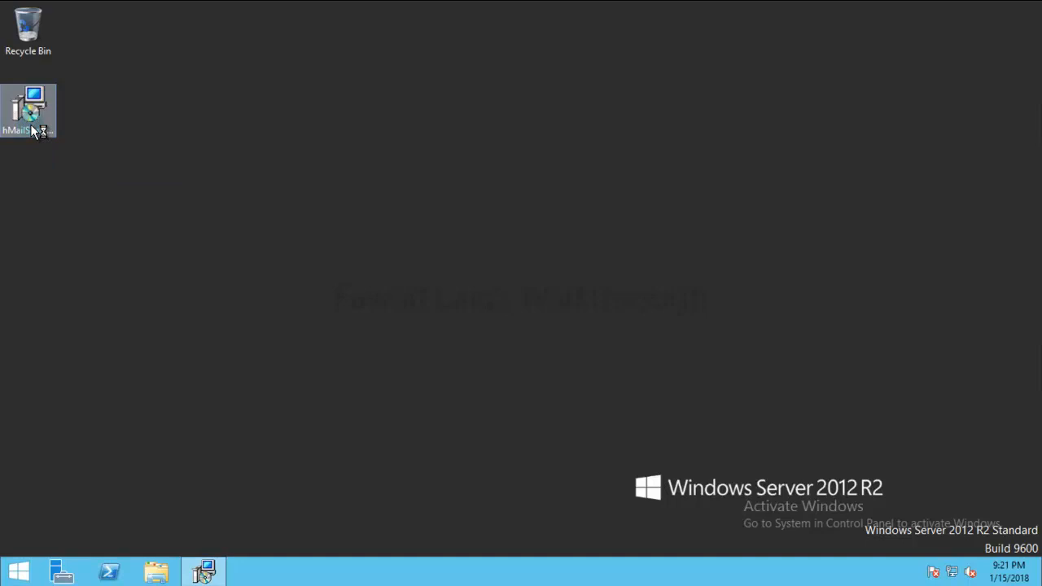
double_click(27, 110)
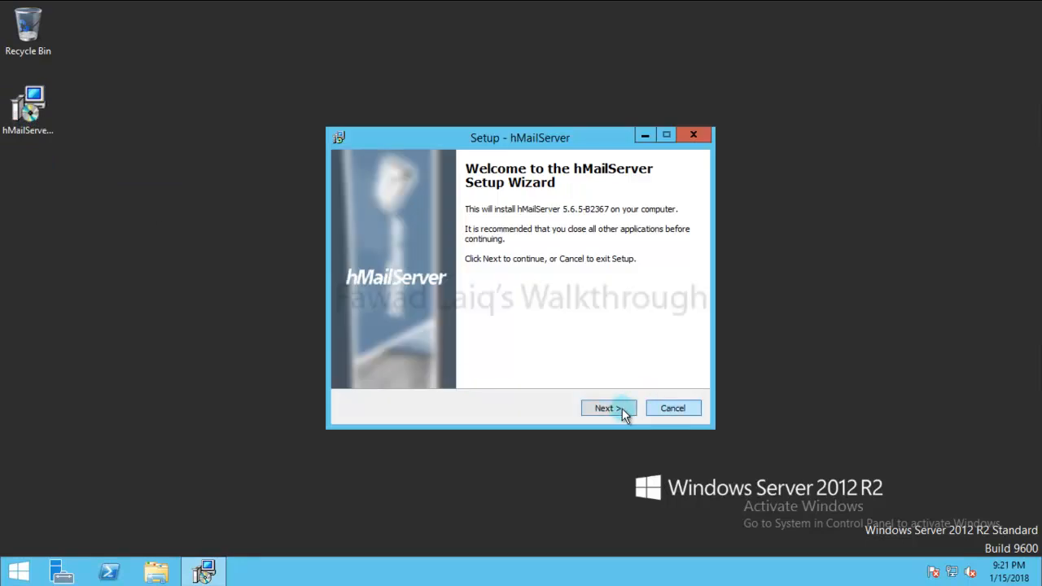
Step: Accept default folder, Full installation, built-in database engine and Start Menu folder
left_click(605, 408)
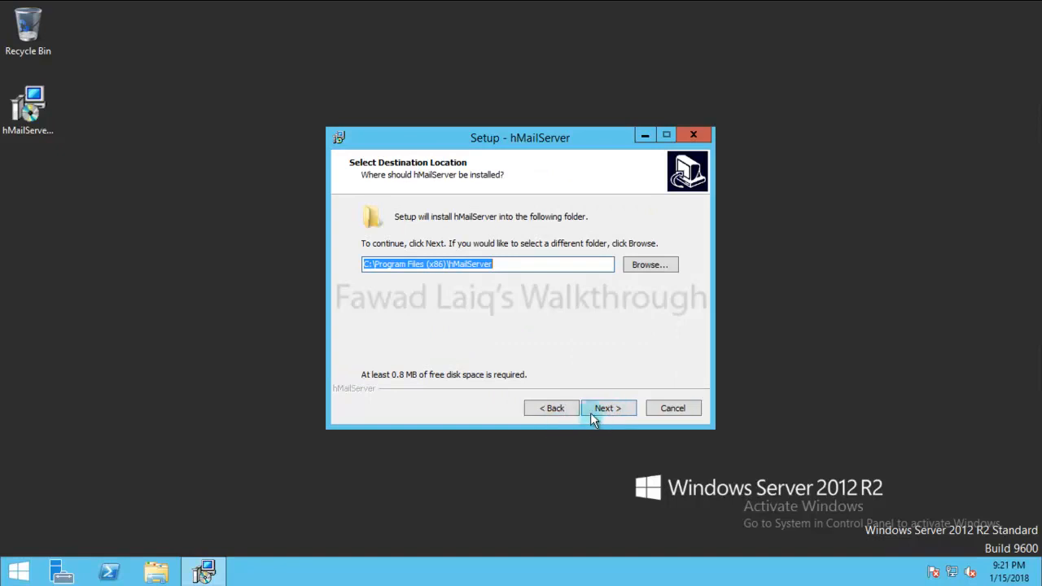
left_click(608, 408)
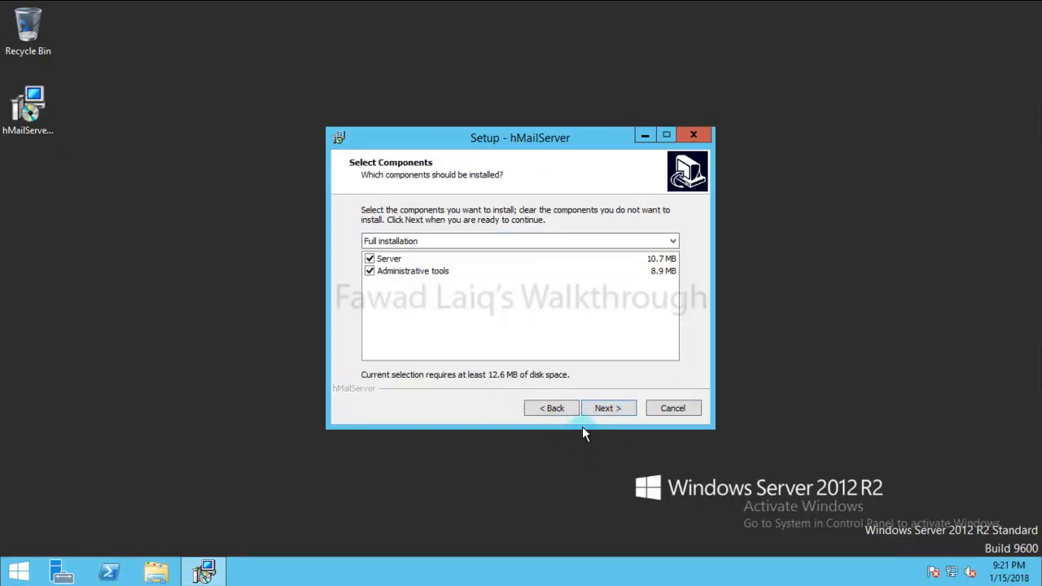
left_click(608, 407)
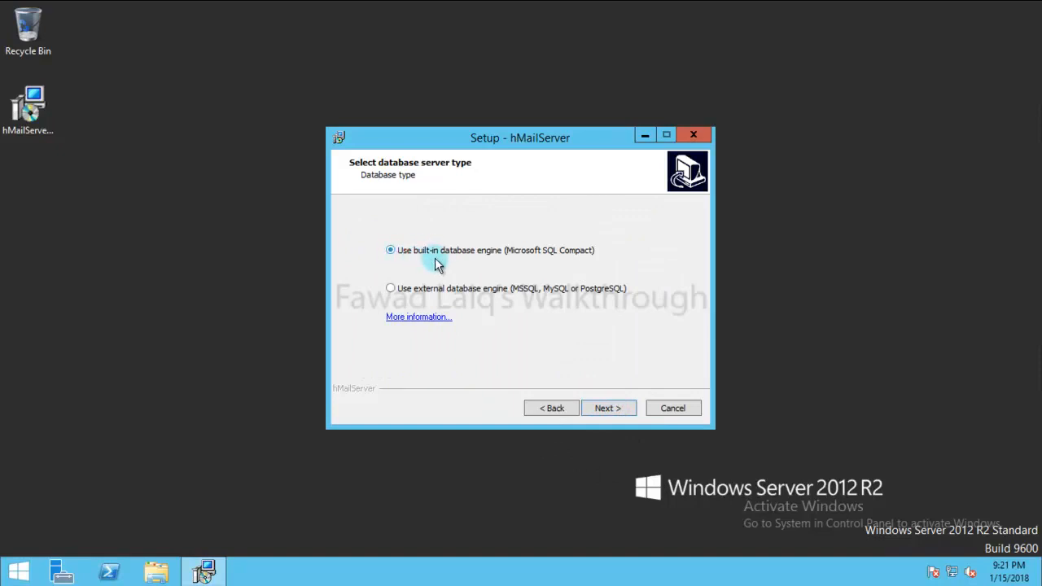
mouse_move(480, 260)
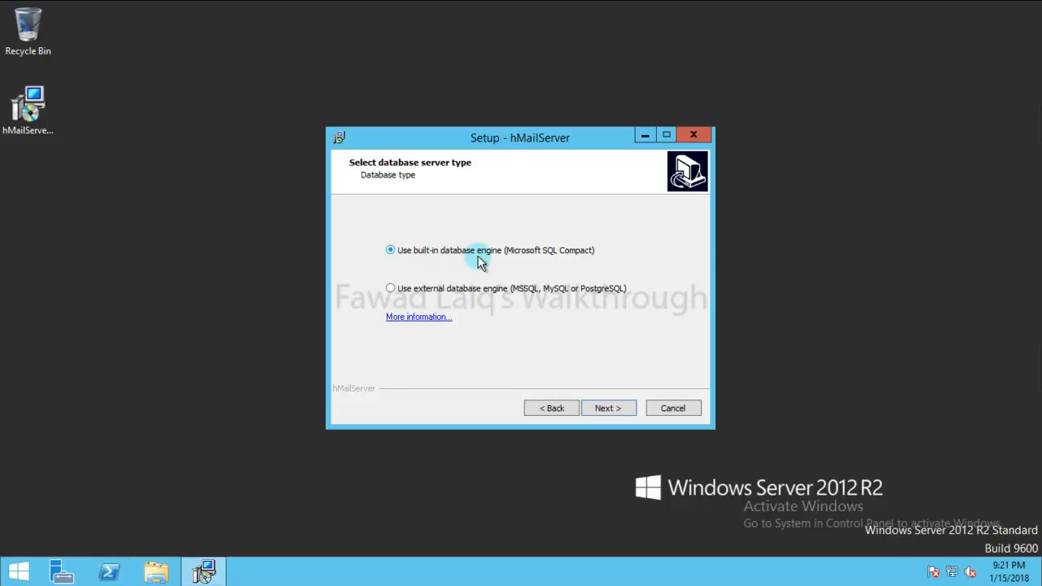
mouse_move(495, 273)
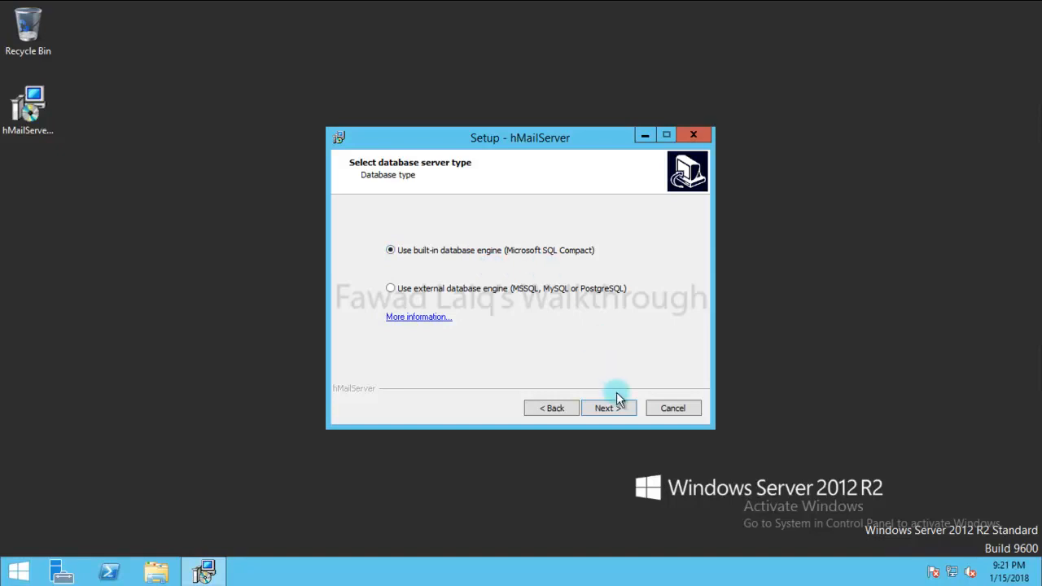
left_click(608, 407)
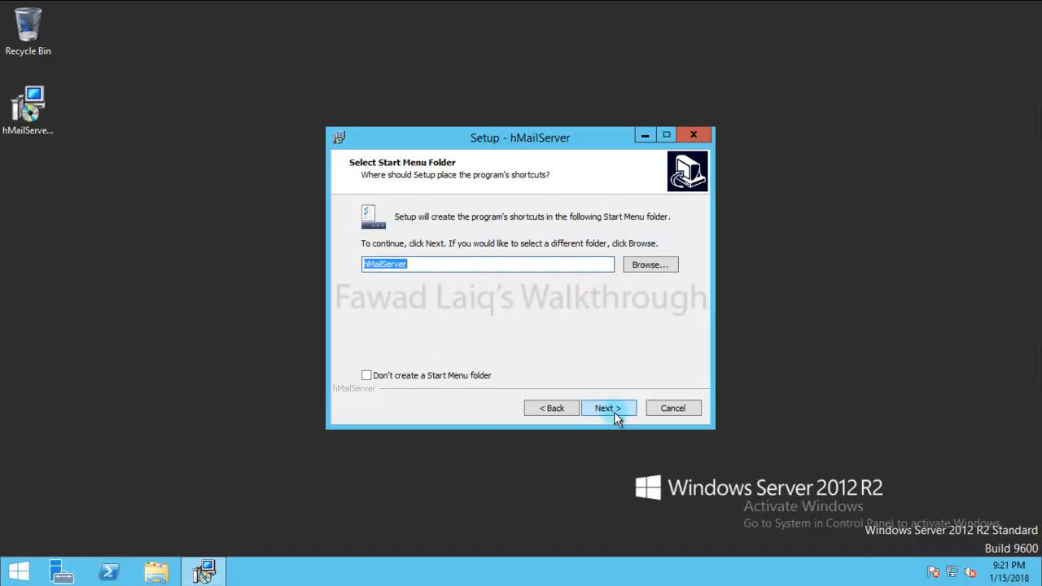
left_click(607, 407)
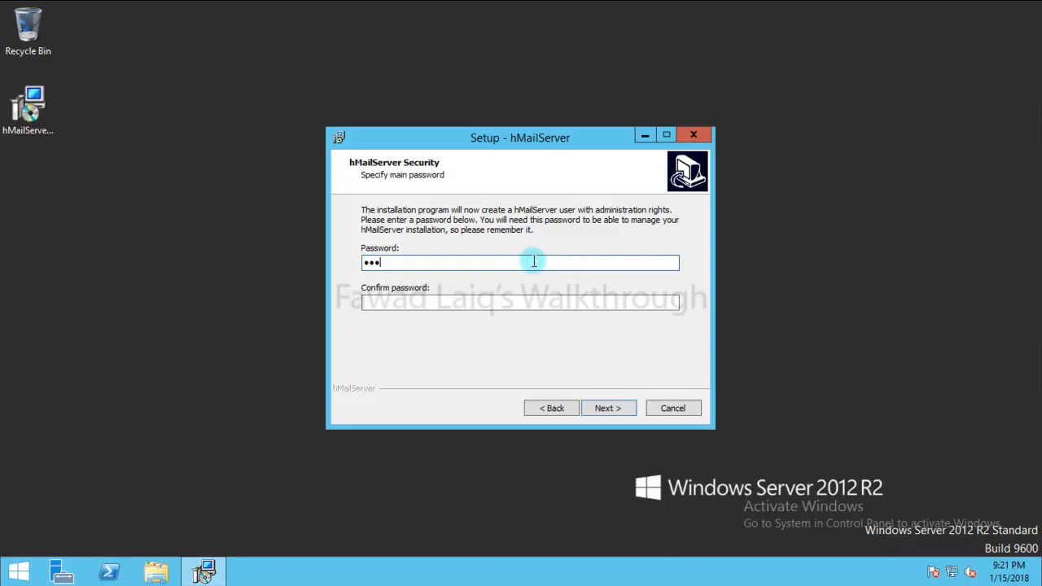
Step: Enter and confirm the main administrator password and continue to Ready to Install
type("password")
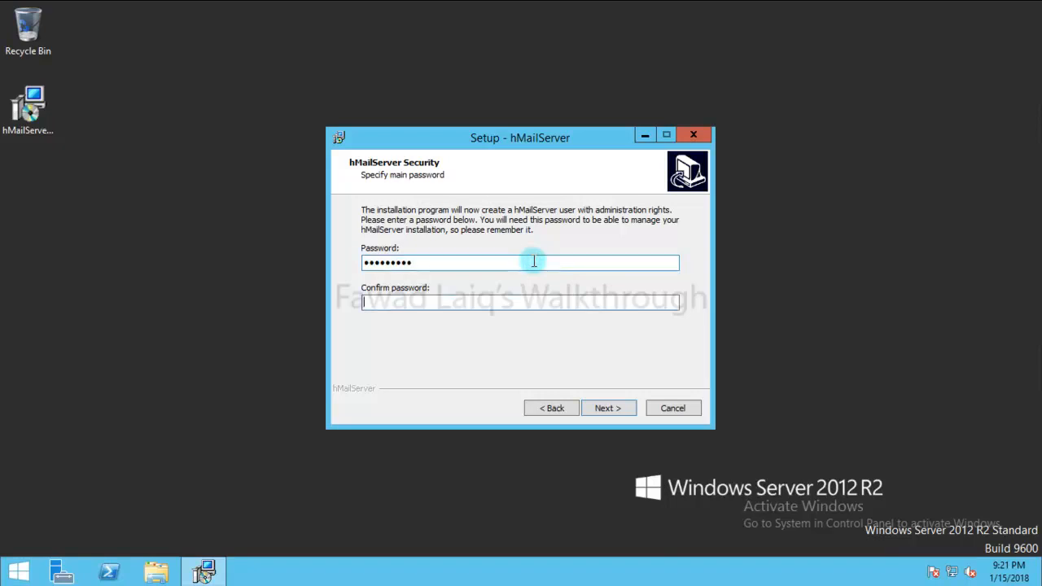
type("••••••")
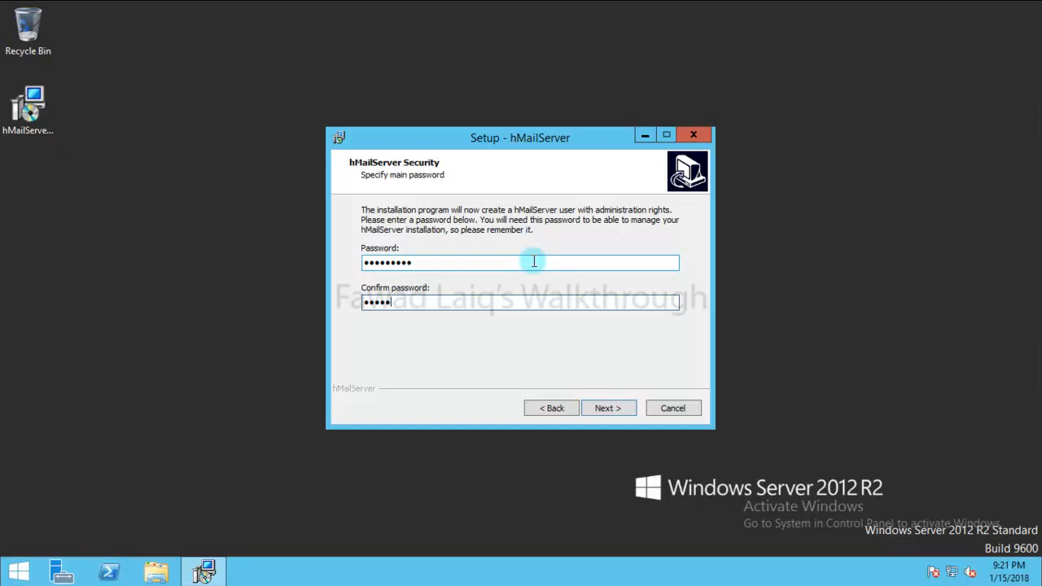
type("••••")
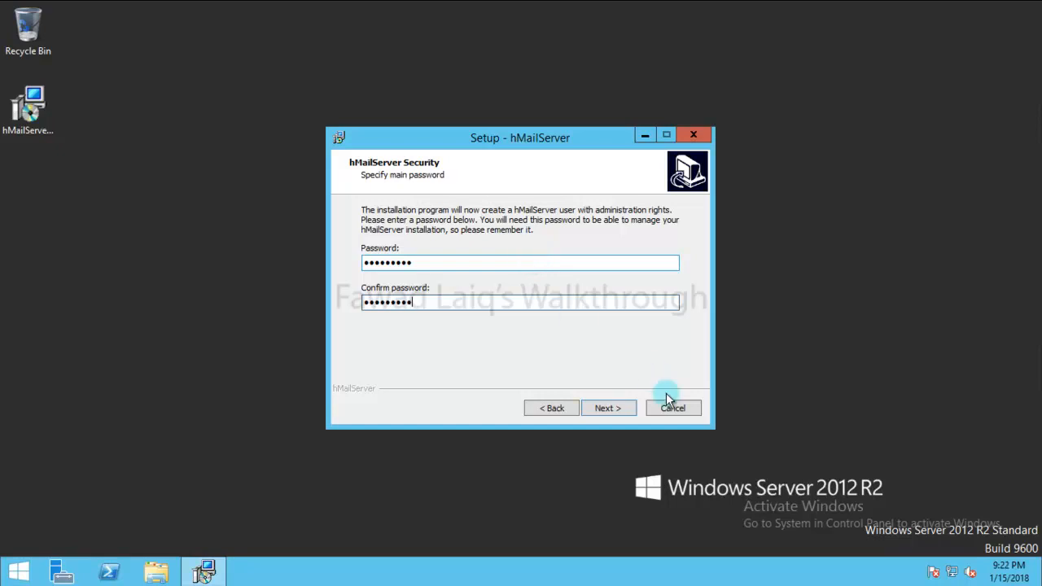
left_click(608, 408)
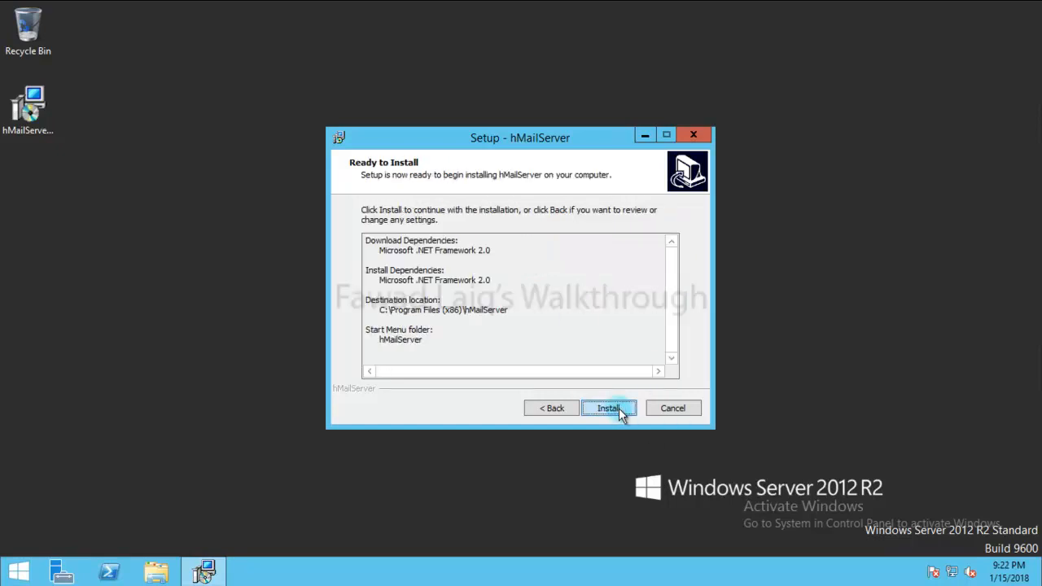
Step: Install hMailServer with the .NET Framework 2.0 download, then finish with Run hMailServer Administrator checked
left_click(608, 407)
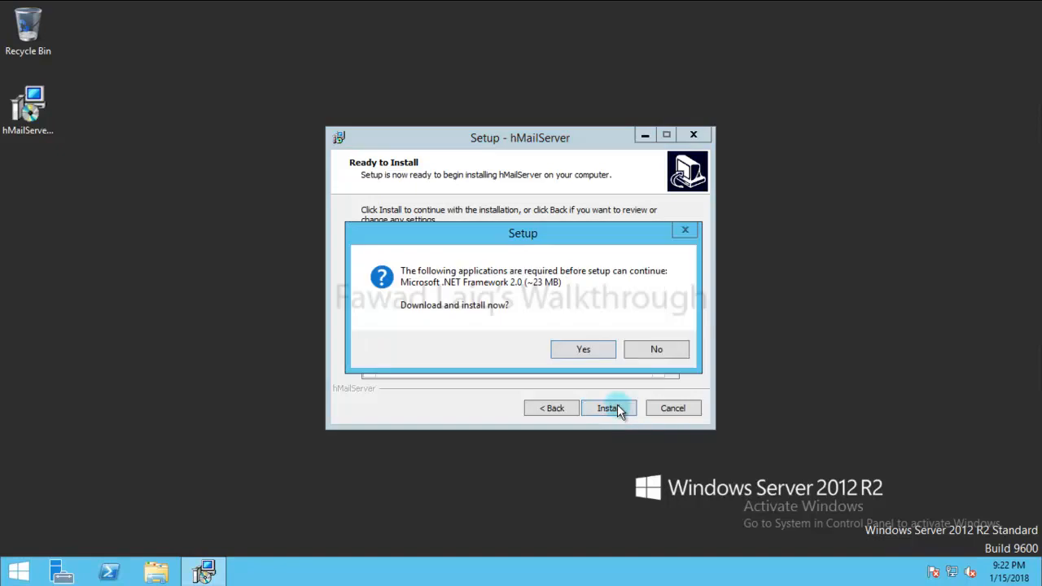
mouse_move(446, 295)
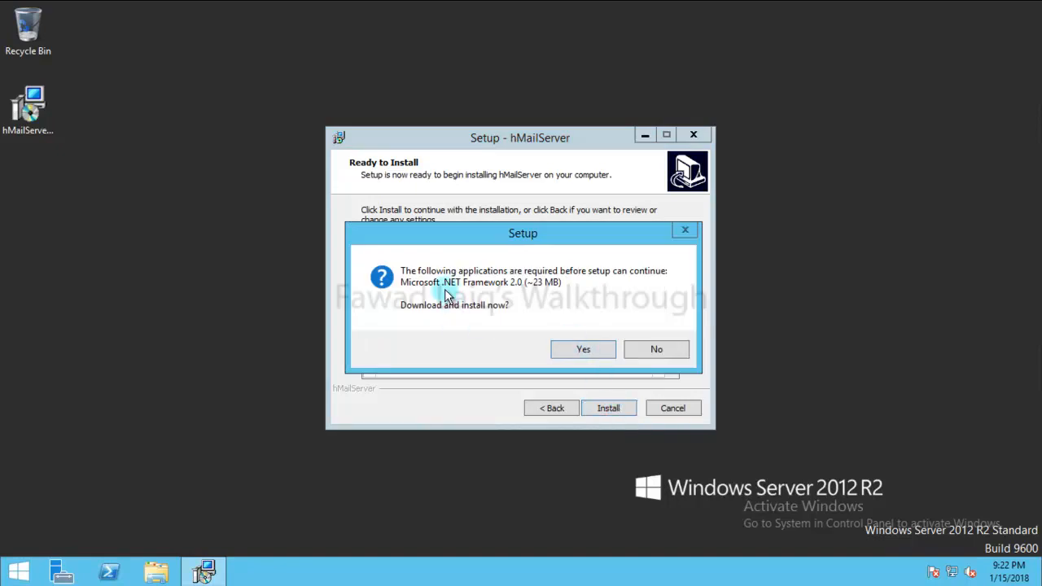
mouse_move(483, 293)
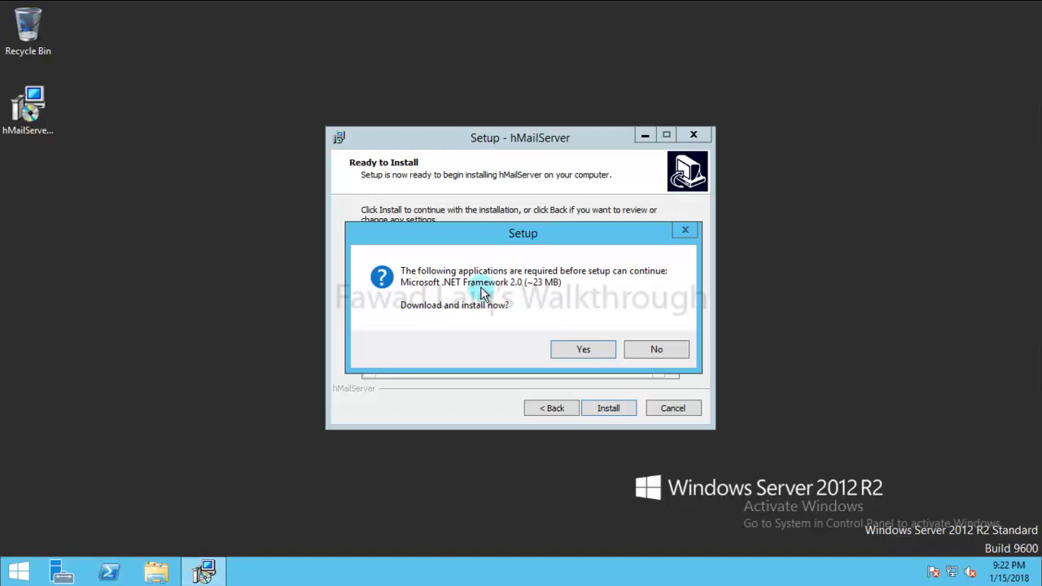
mouse_move(572, 414)
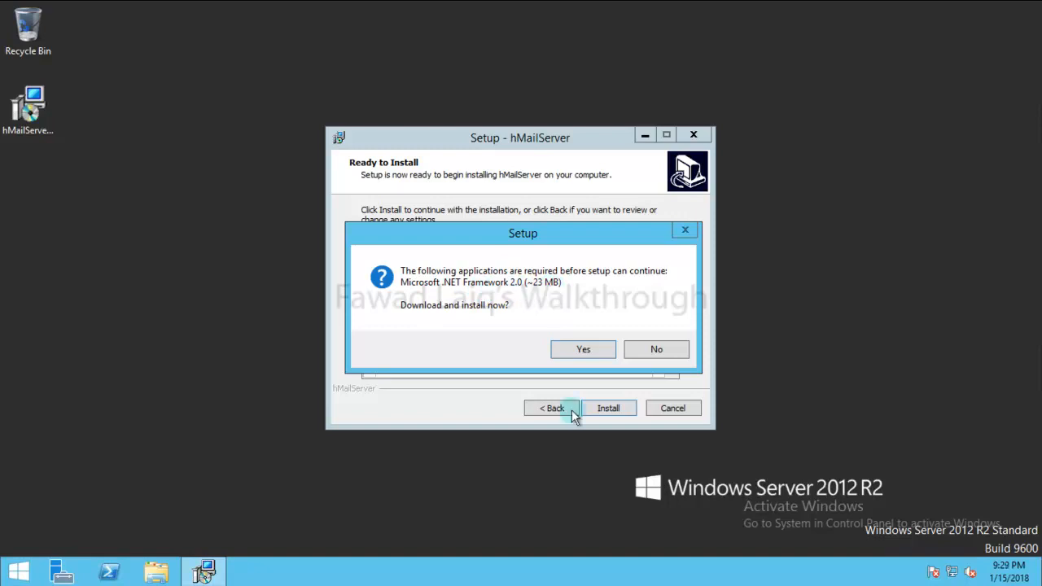
left_click(583, 349)
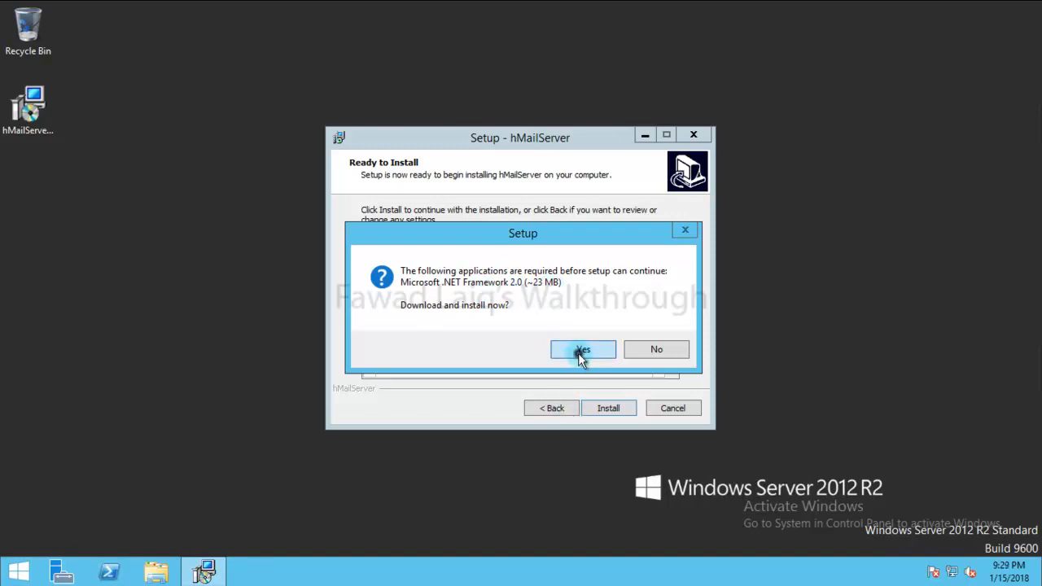
left_click(581, 349)
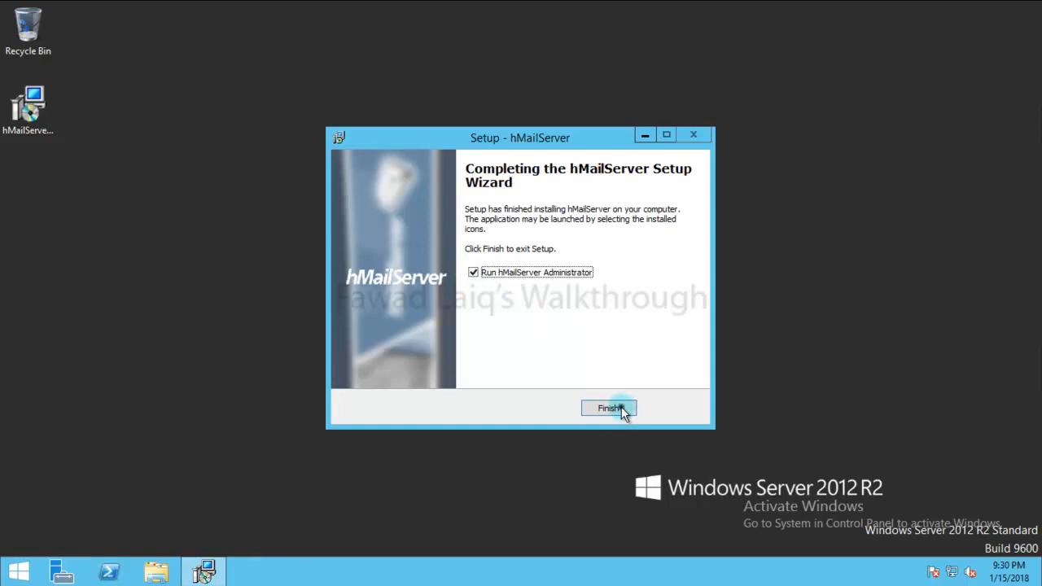
left_click(609, 408)
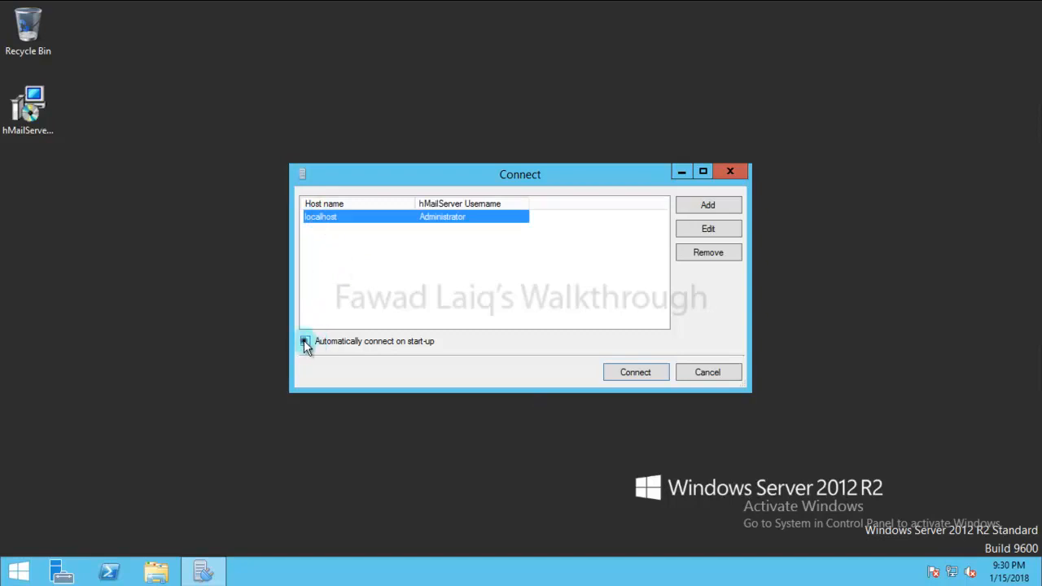
Step: Enable automatic connect on start-up and connect to the localhost server
left_click(305, 341)
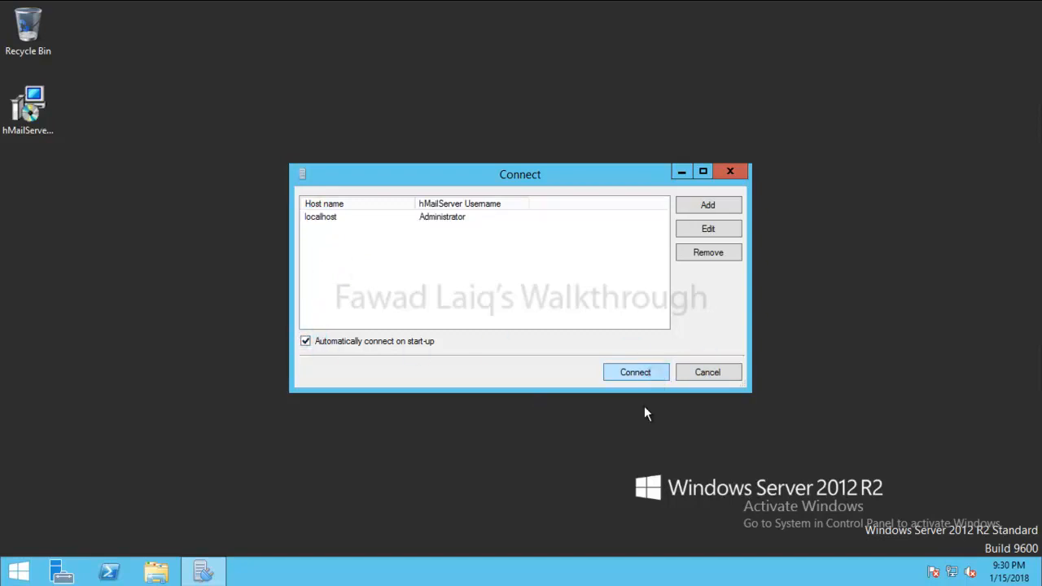
left_click(635, 372)
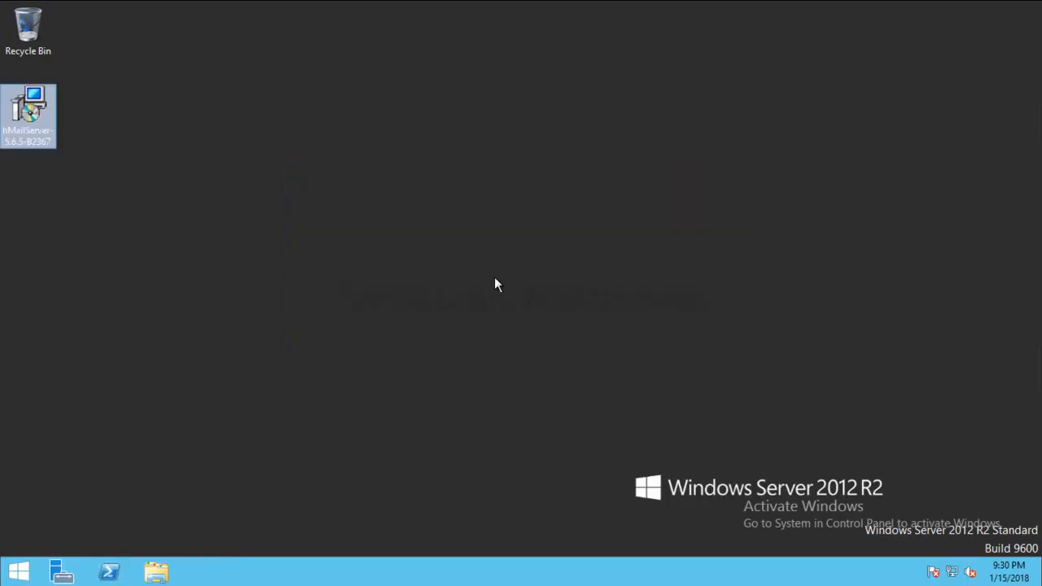
double_click(28, 116)
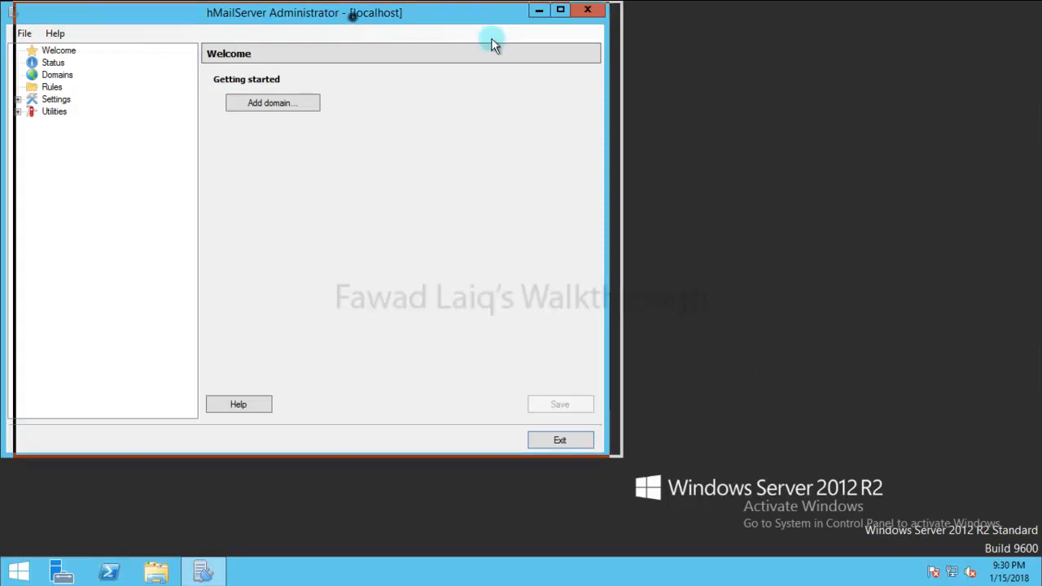